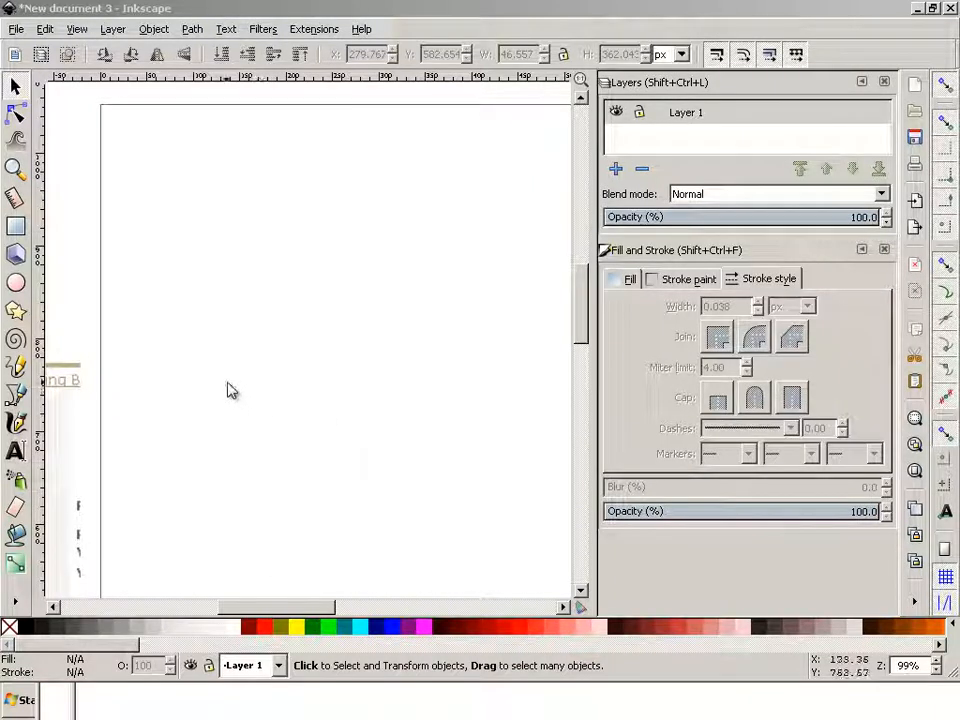
mouse_move(311, 398)
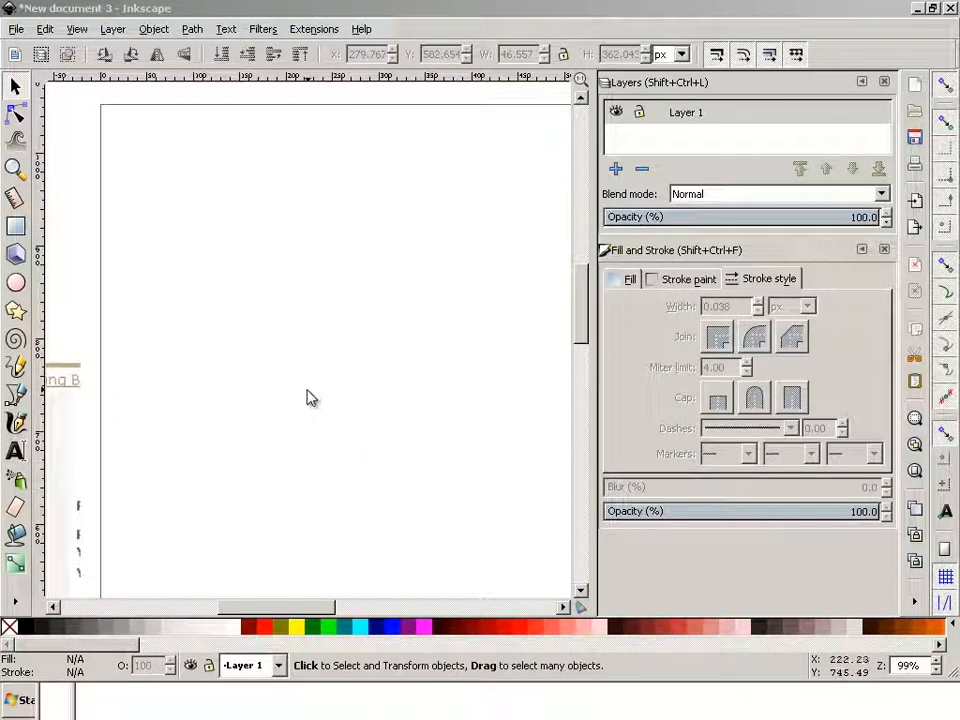
mouse_move(573, 322)
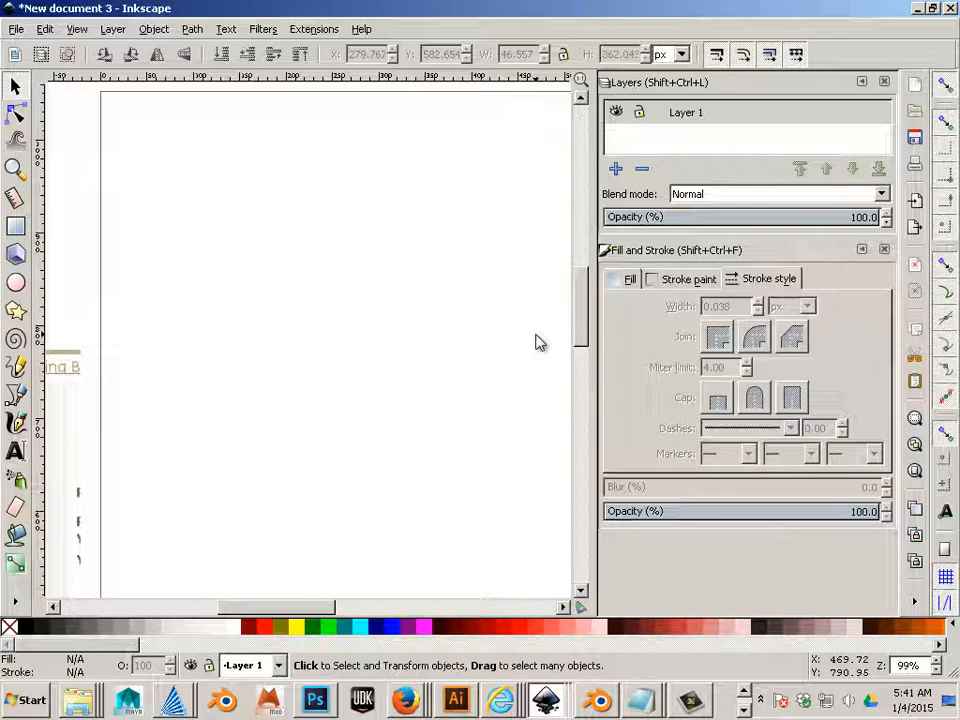
mouse_move(327, 320)
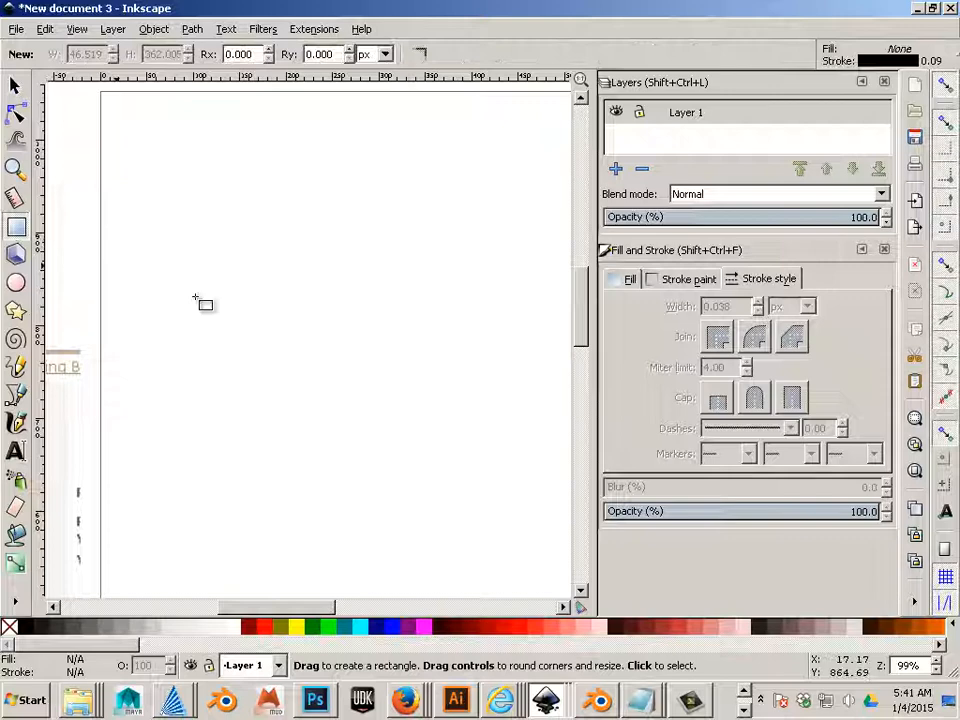
Draw a tall rectangle in the page centre and select it
drag(305, 266, 432, 478)
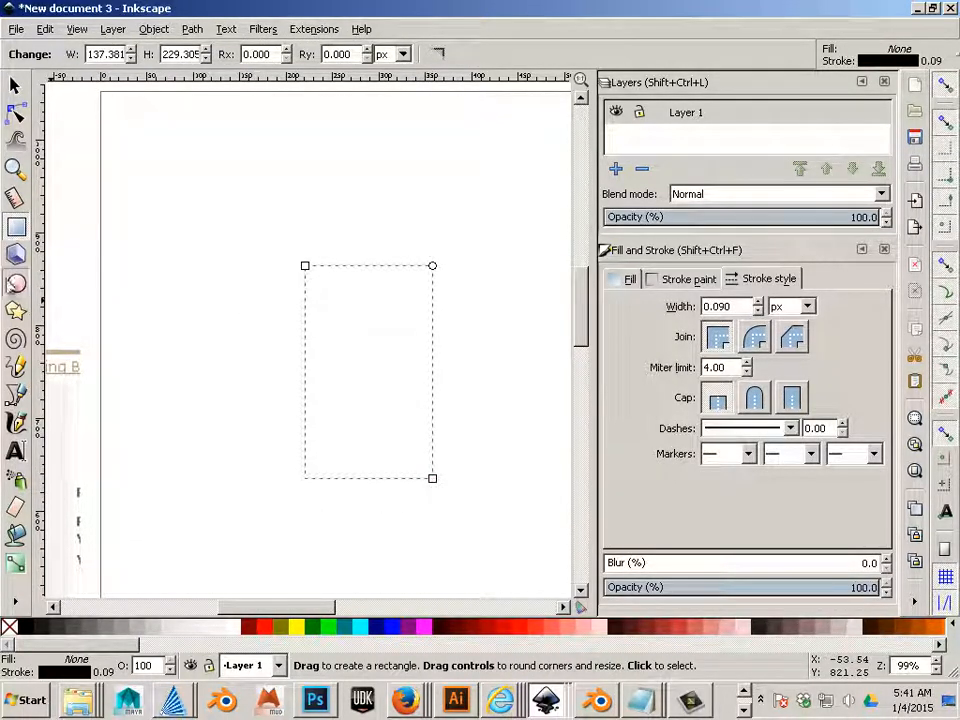
click(16, 282)
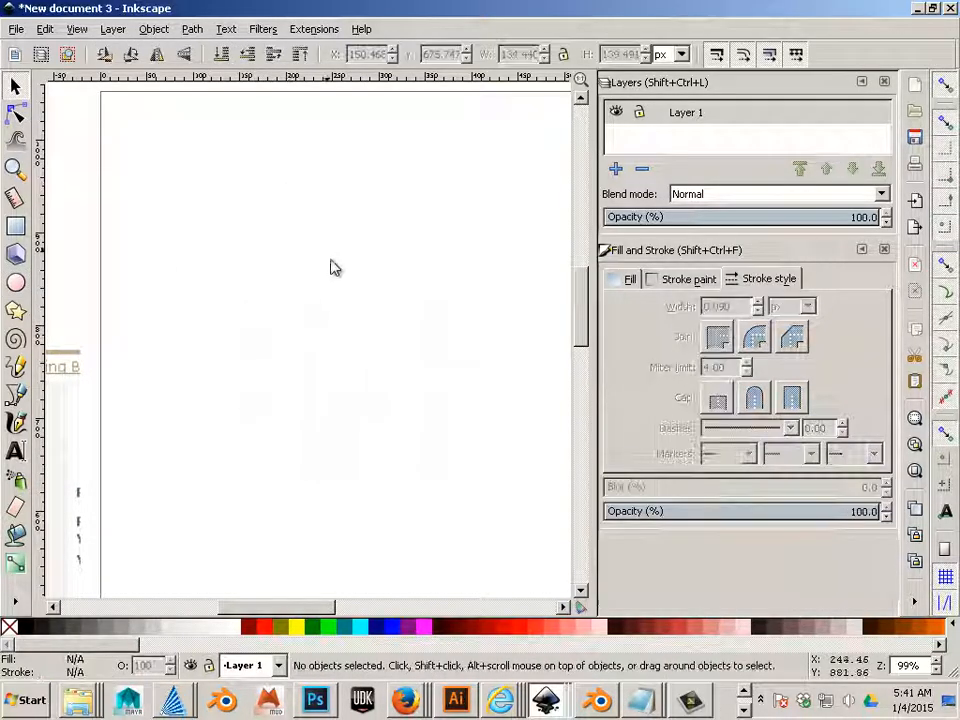
drag(298, 259, 437, 485)
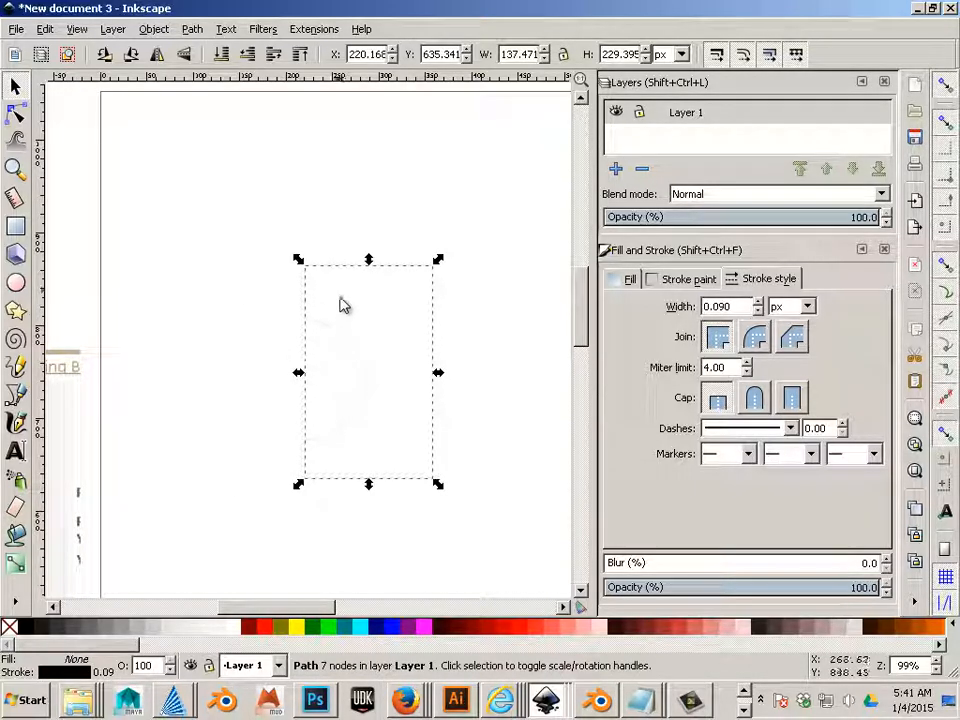
mouse_move(365, 445)
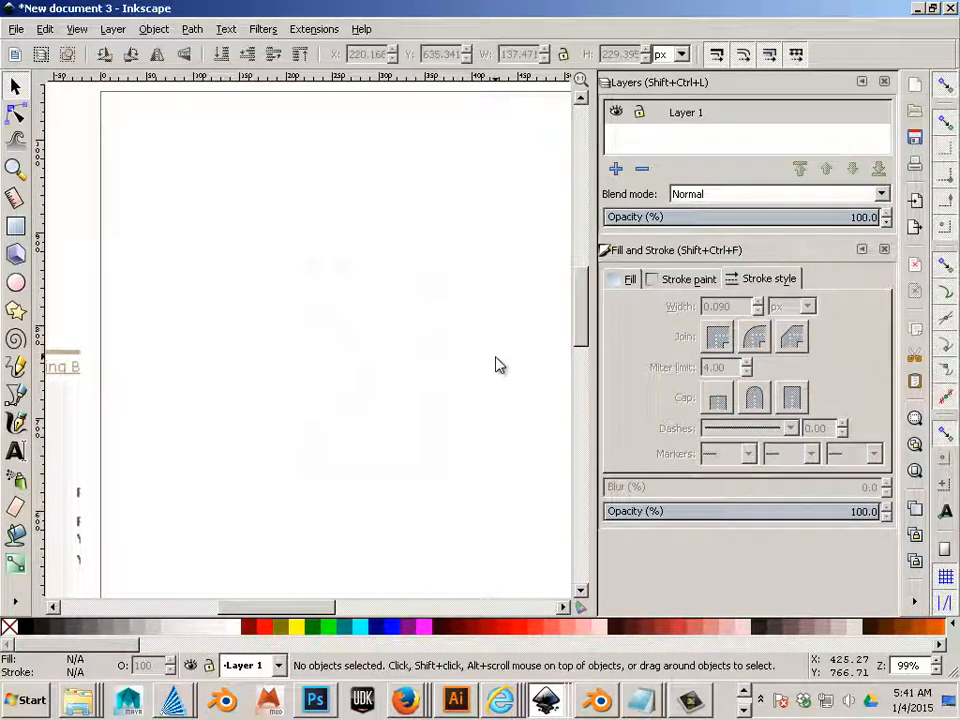
Draw a circle overlapping the top of the rectangle
click(15, 283)
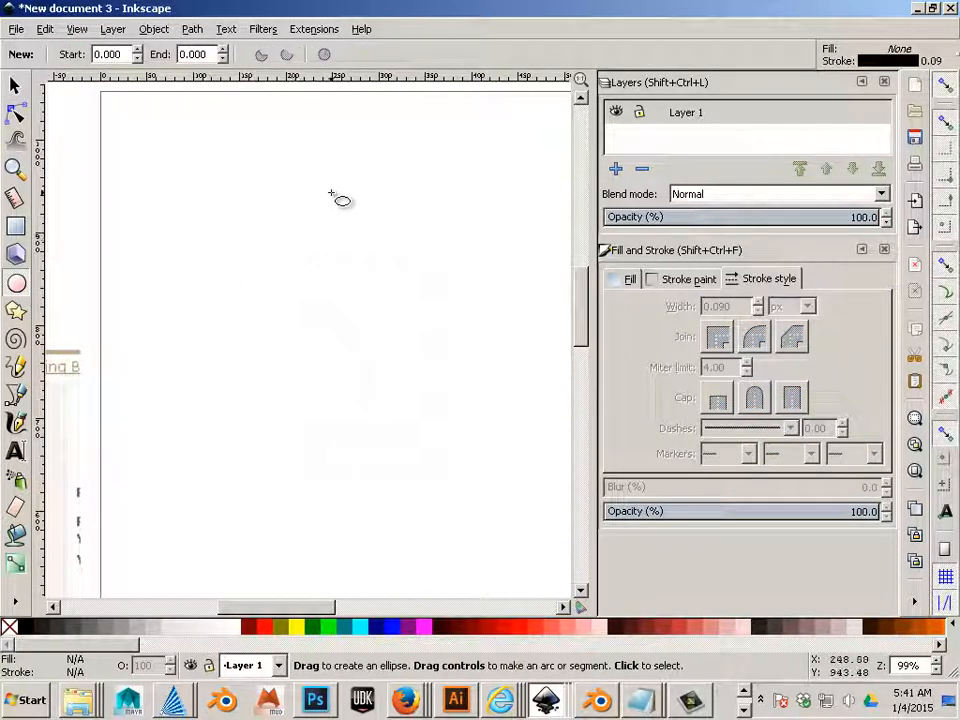
drag(332, 192, 432, 310)
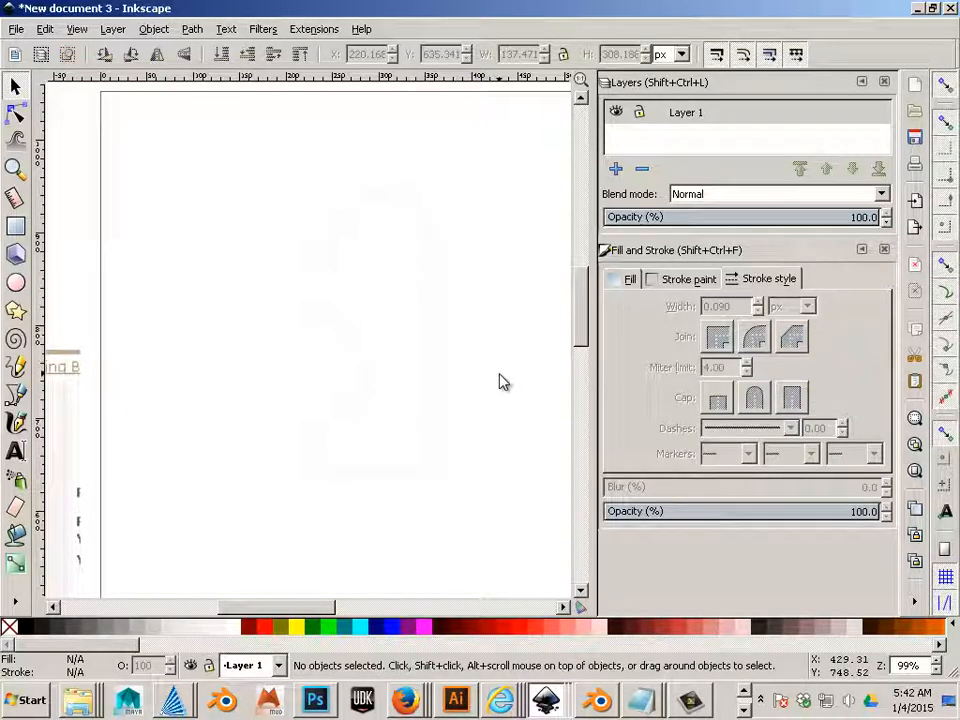
mouse_move(45, 405)
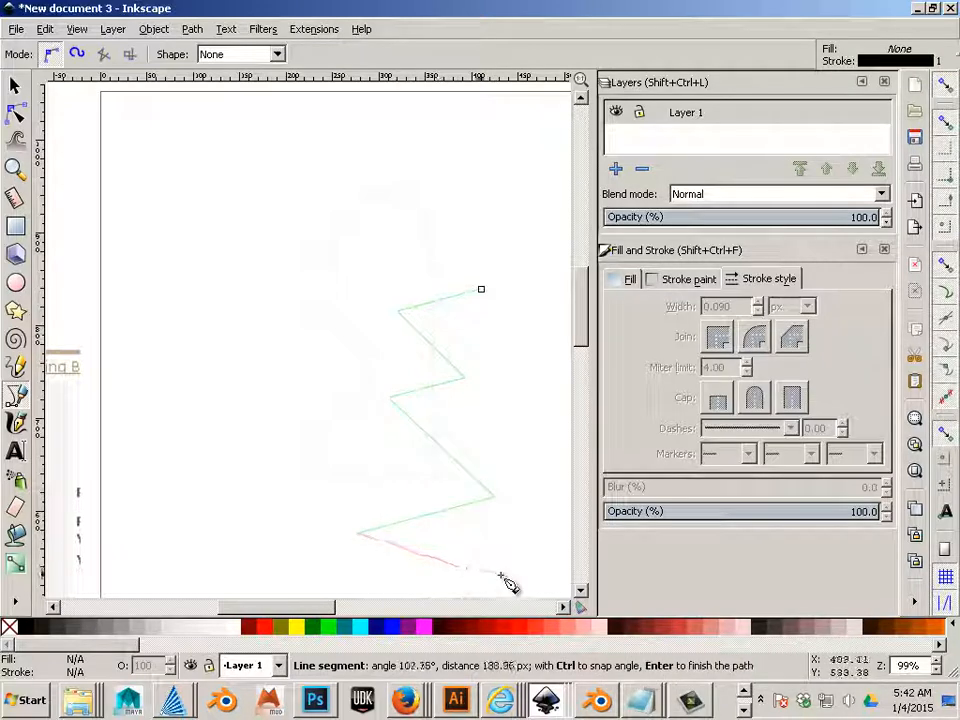
Finish the zigzag cutting outline on the right edge and deselect the shape
click(481, 290)
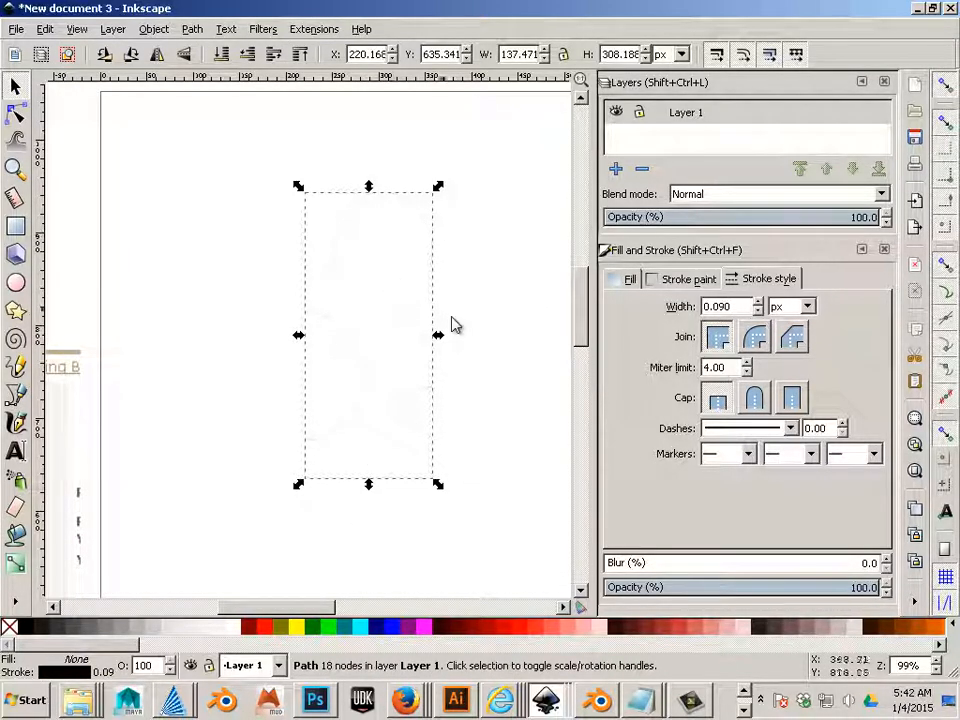
click(487, 369)
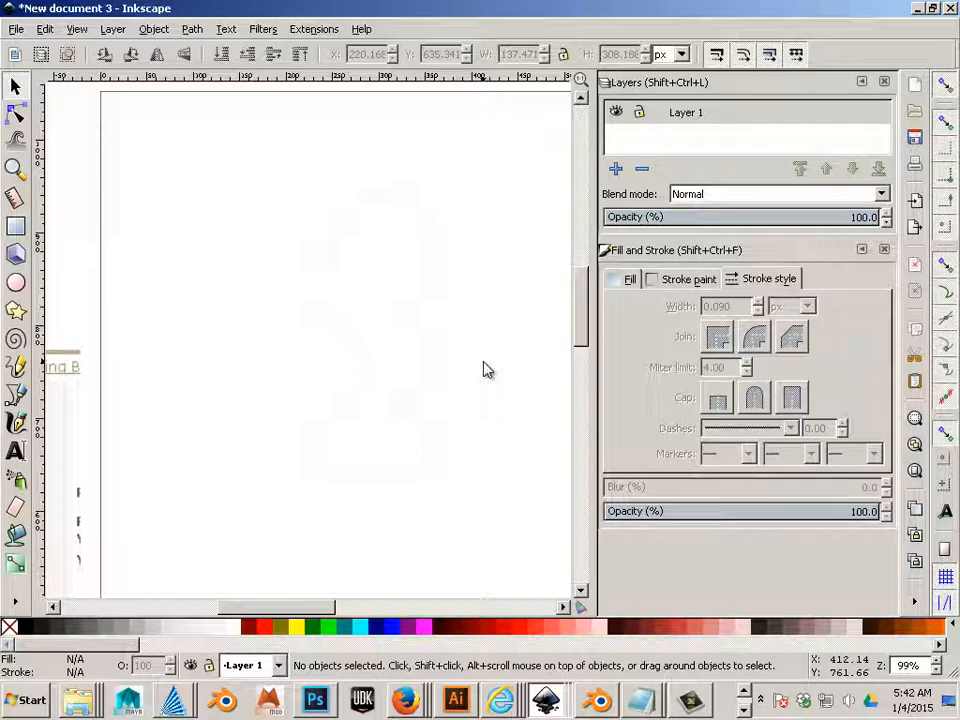
click(191, 28)
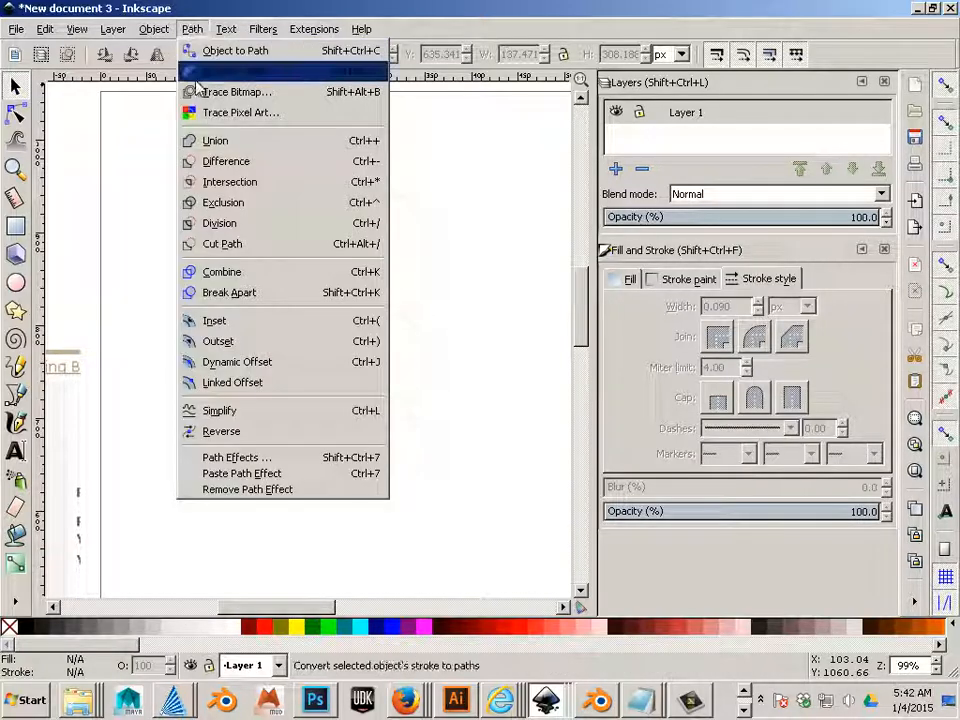
mouse_move(222, 243)
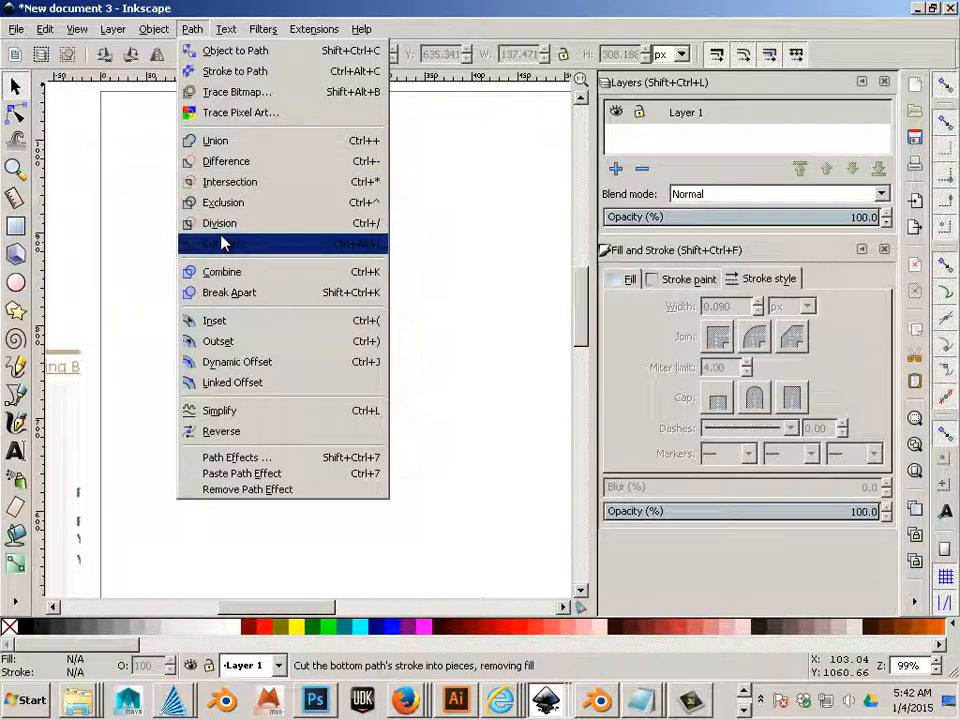
mouse_move(222, 243)
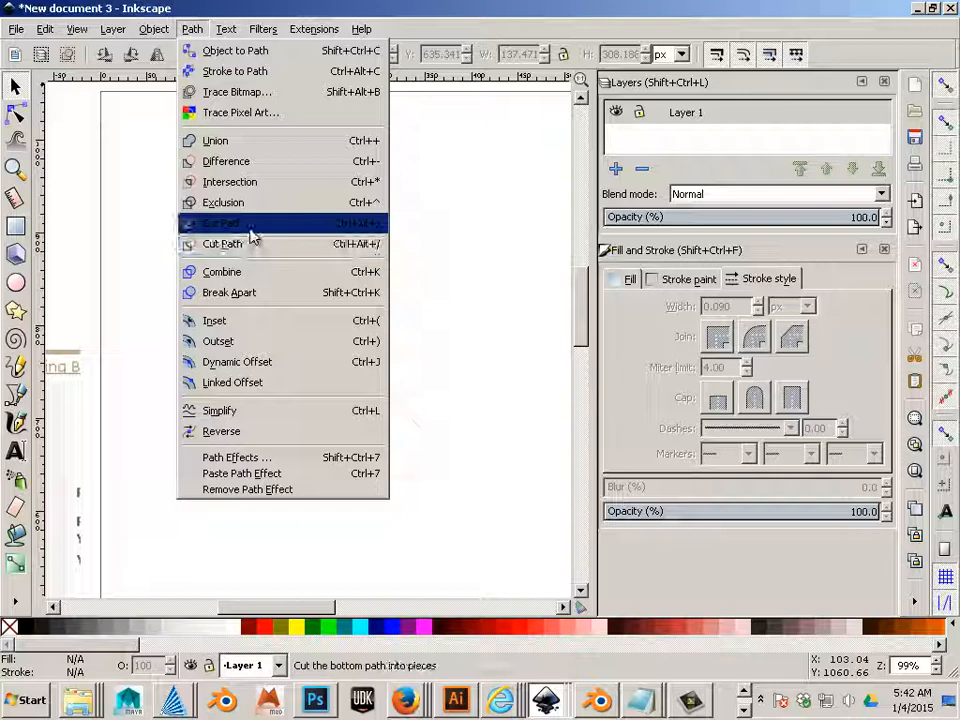
mouse_move(240, 202)
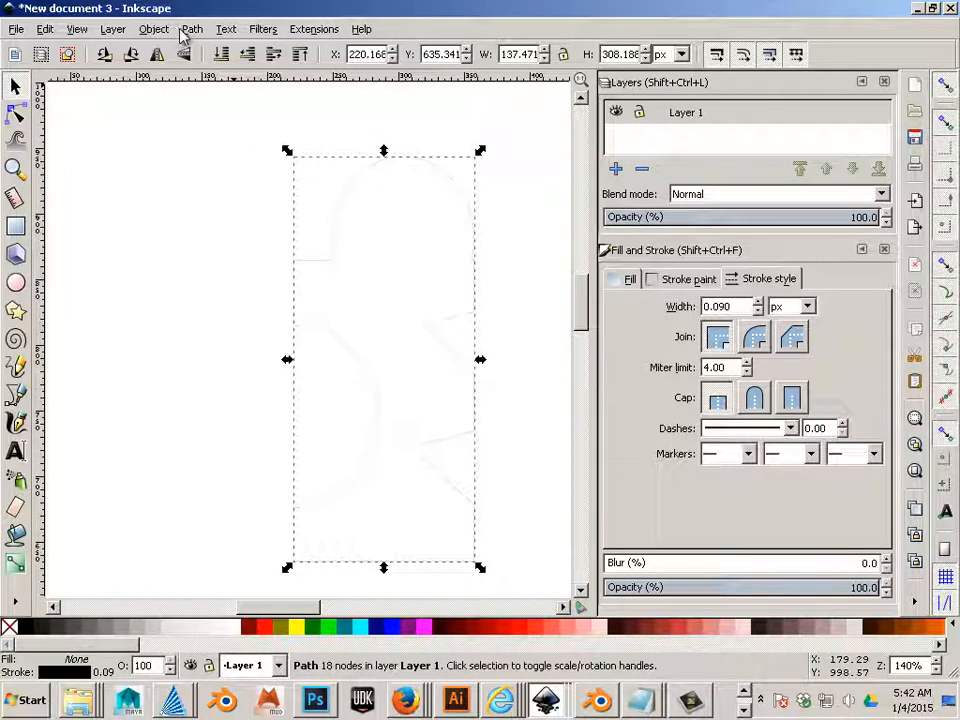
Apply Path > Dynamic Offset to the merged tall shape
click(192, 28)
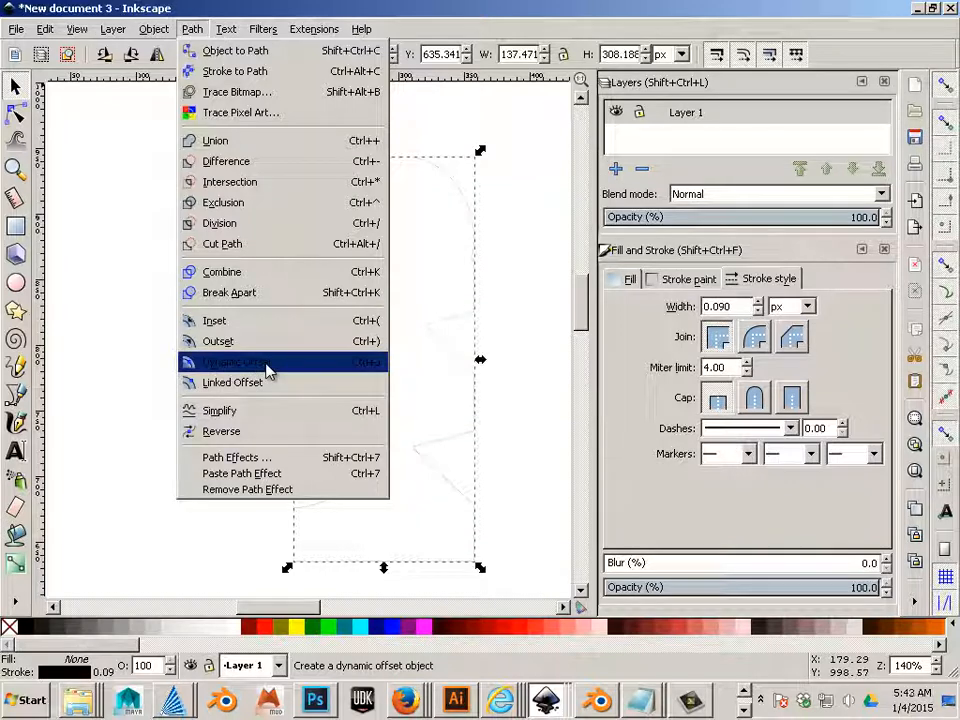
click(235, 361)
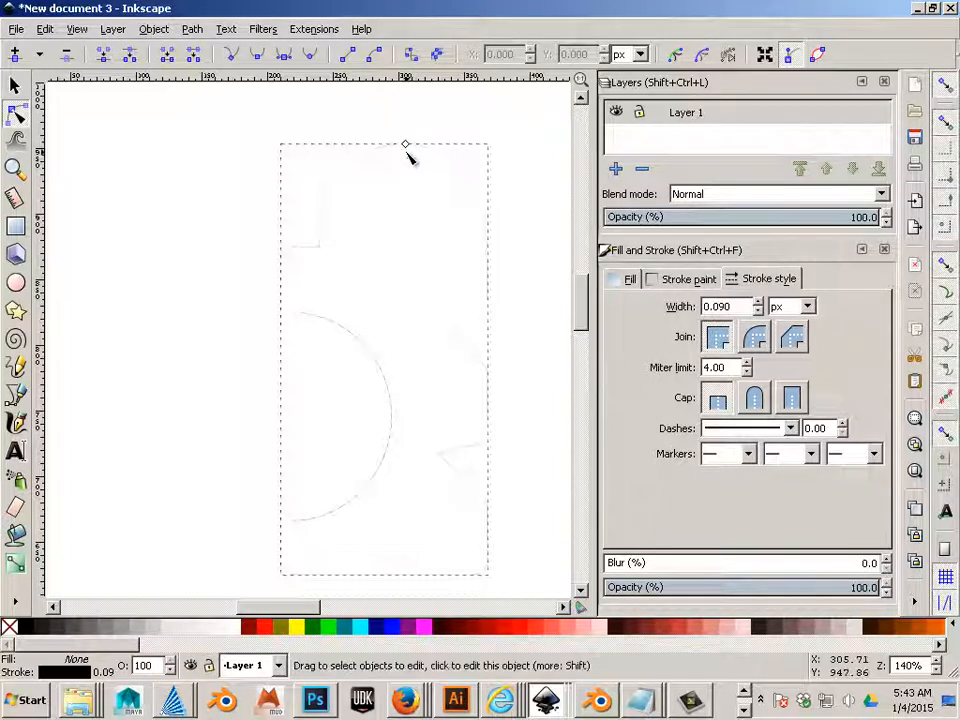
mouse_move(225, 270)
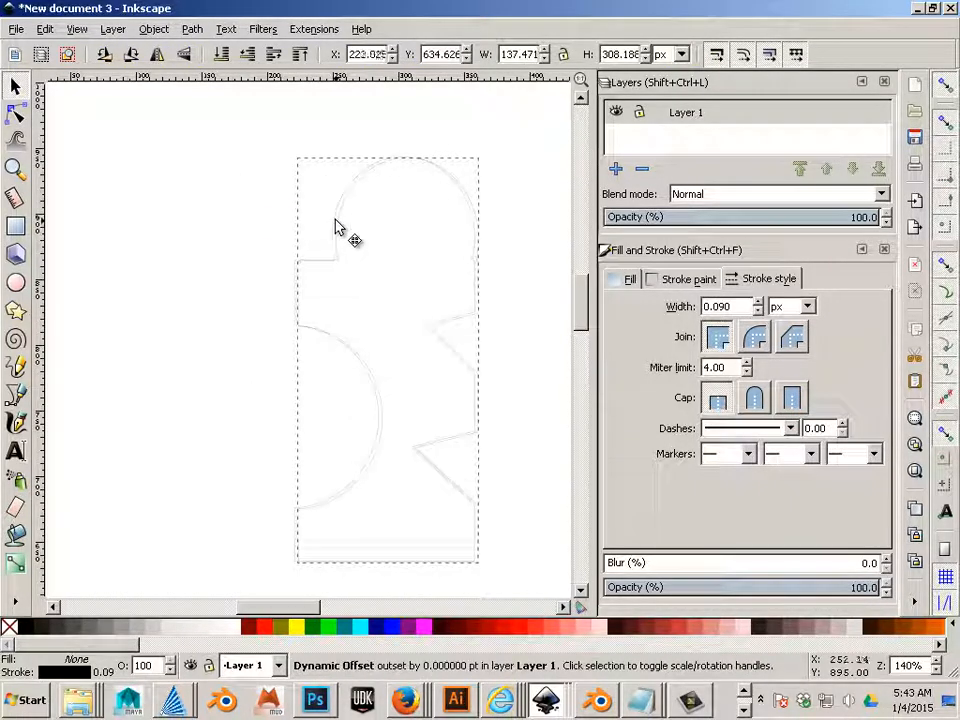
Outset the dynamic offset copy by about 10 pt via Path > Outset
click(335, 230)
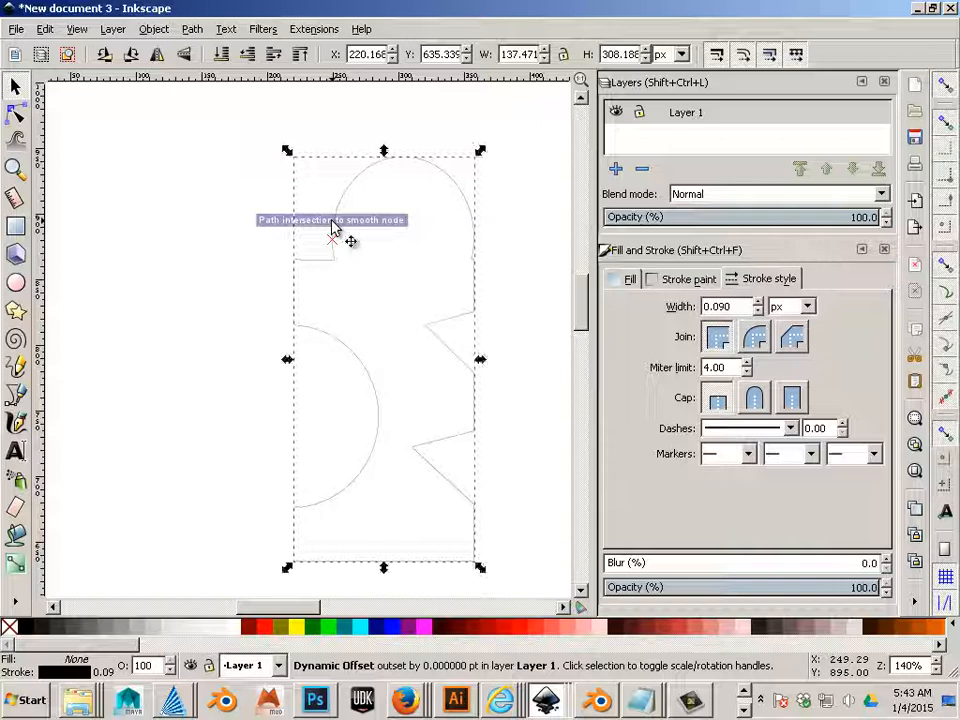
click(154, 28)
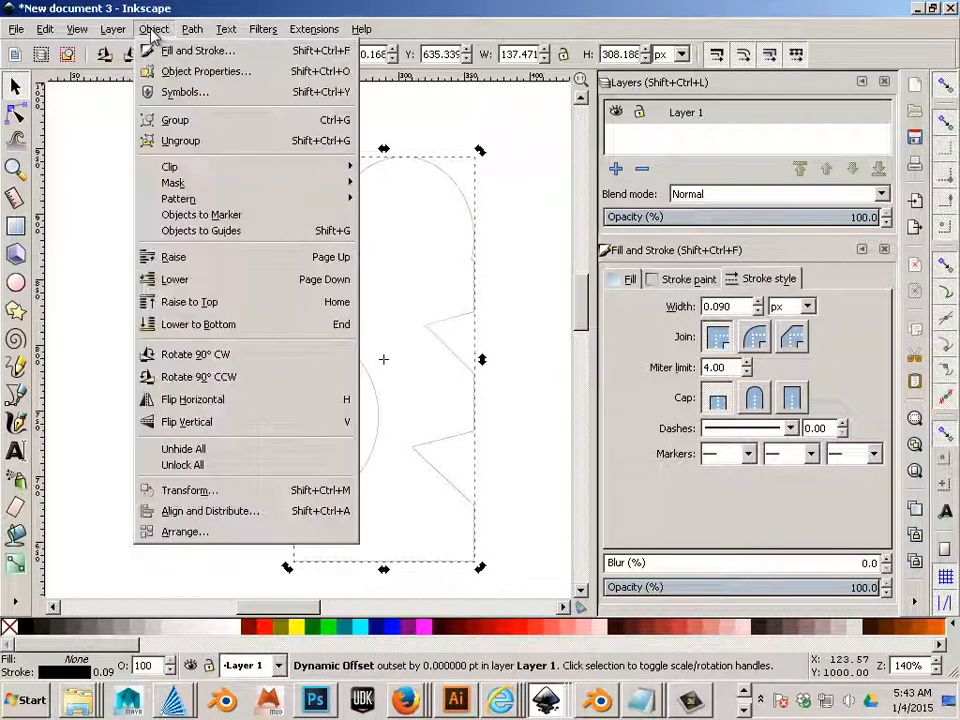
click(192, 28)
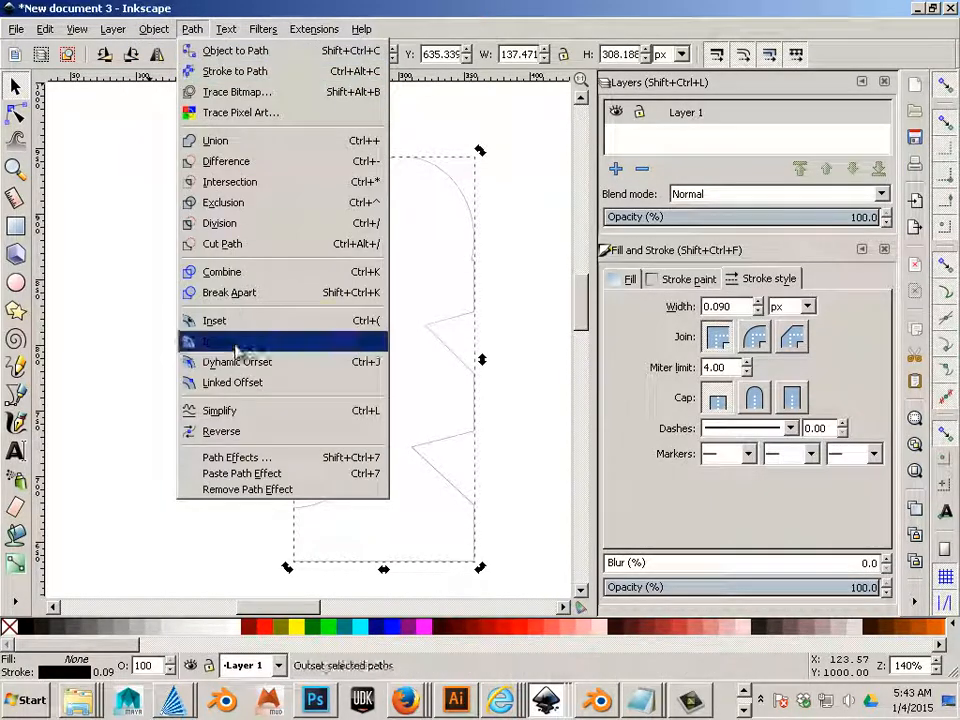
click(215, 341)
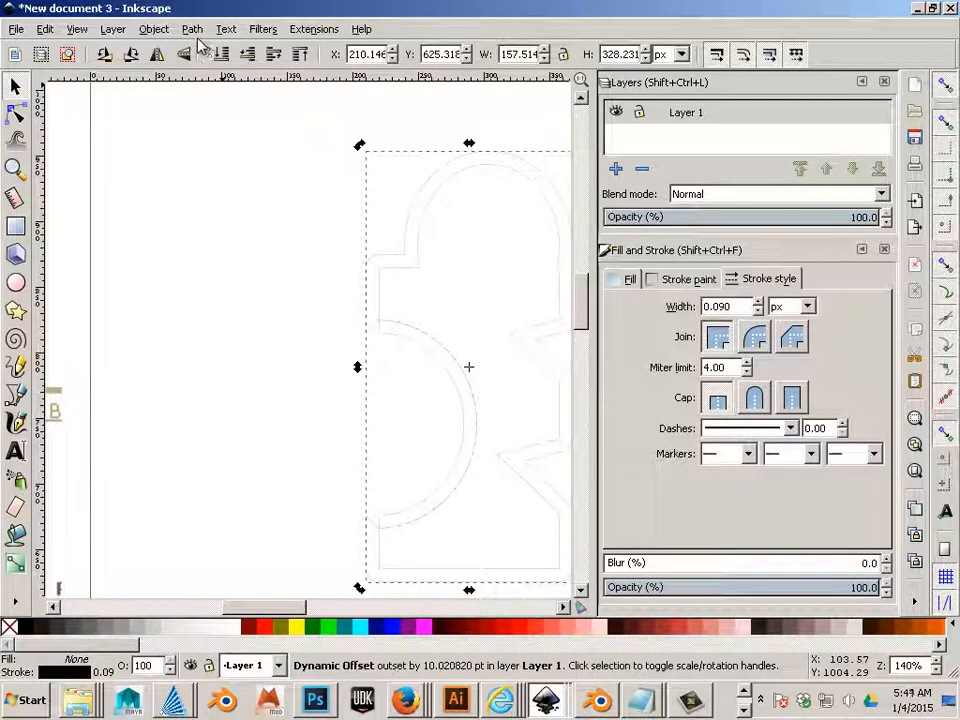
click(192, 28)
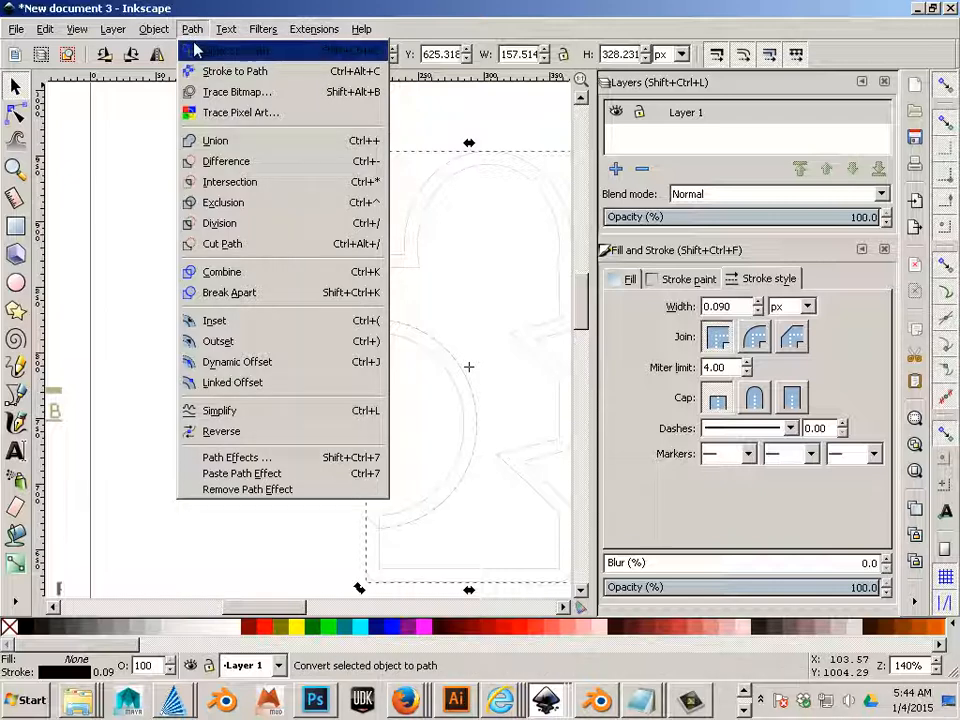
click(237, 361)
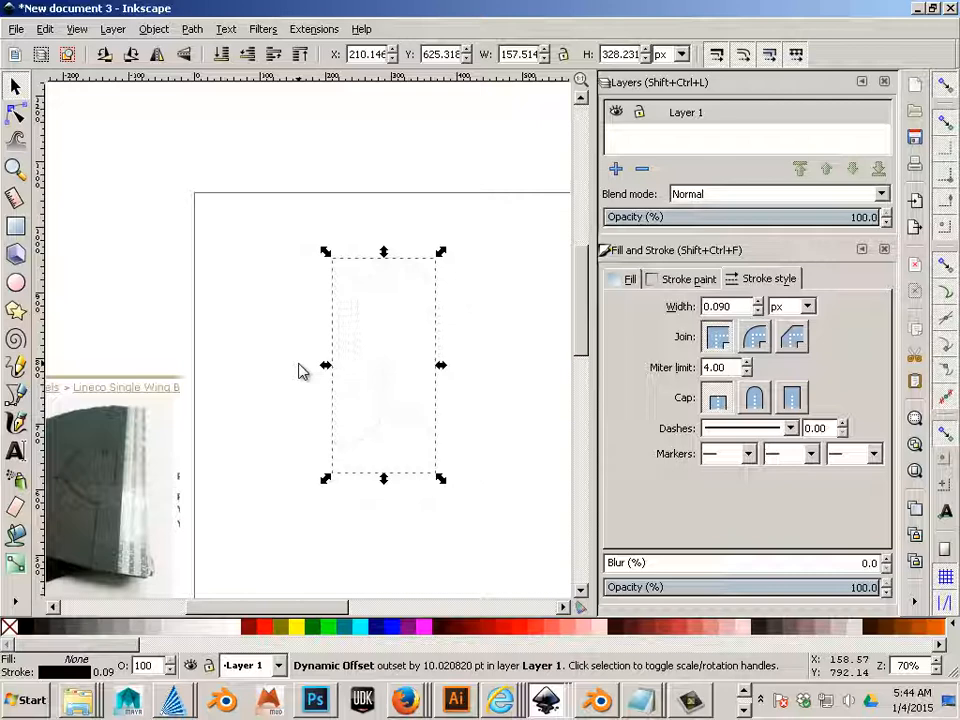
mouse_move(288, 374)
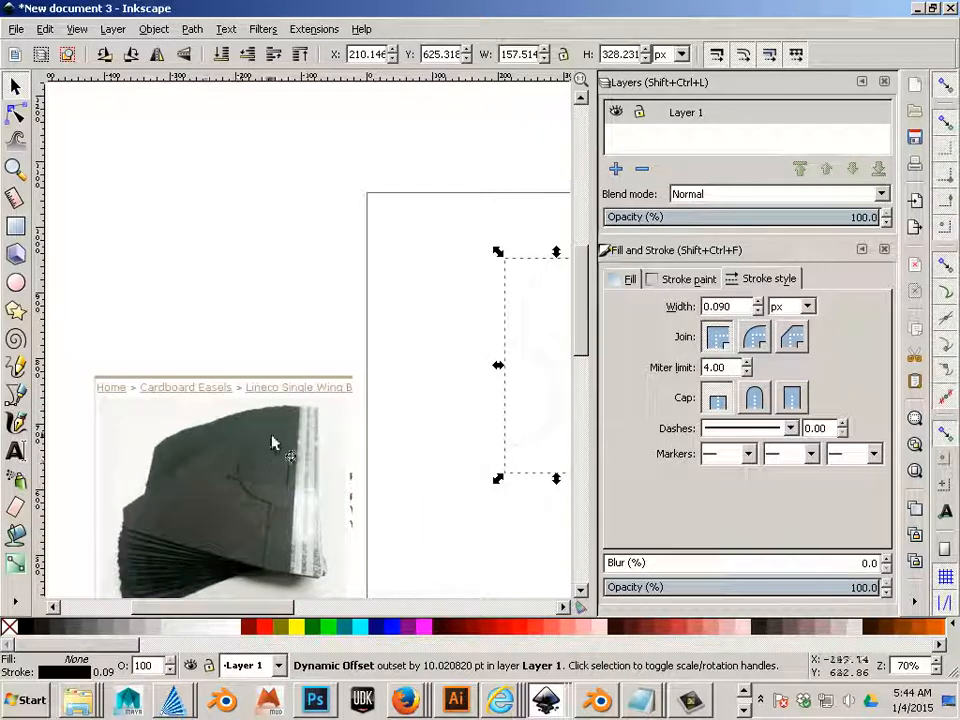
mouse_move(238, 530)
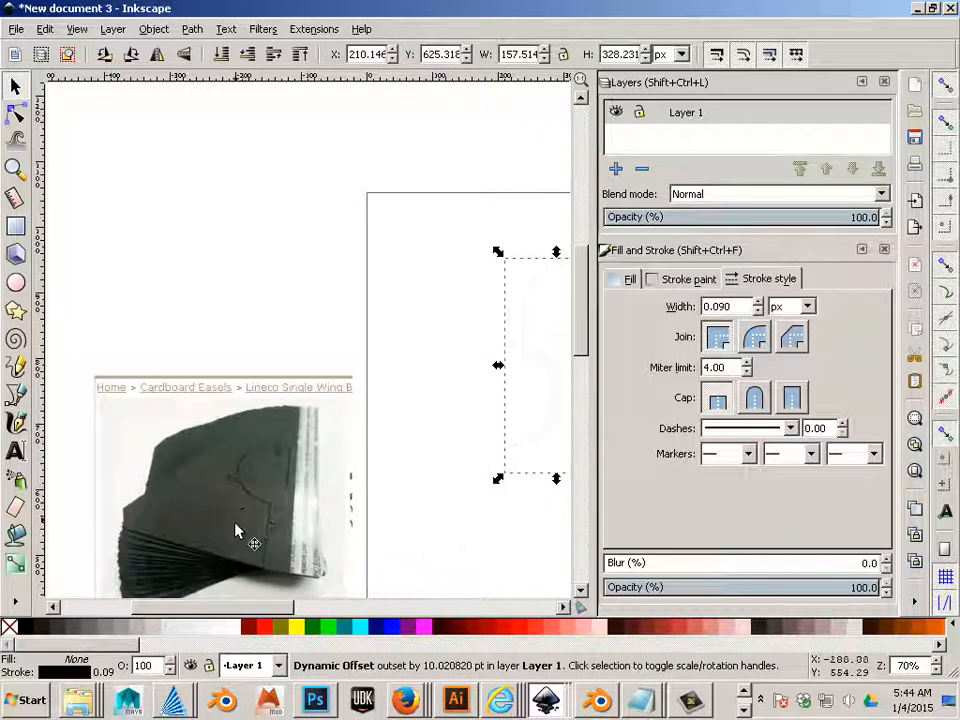